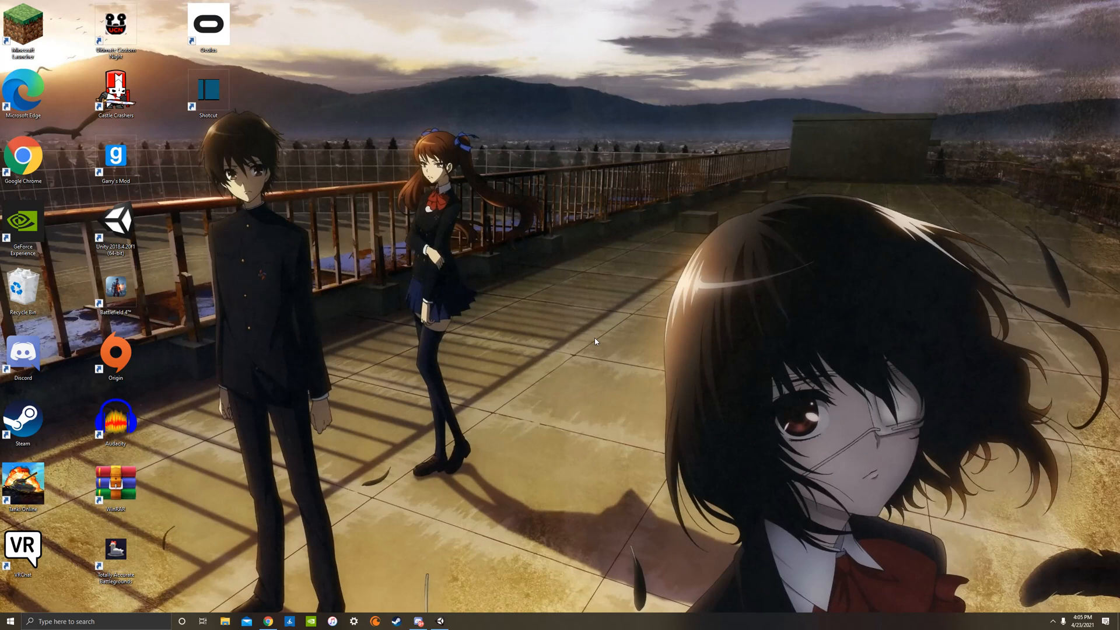
mouse_move(620, 426)
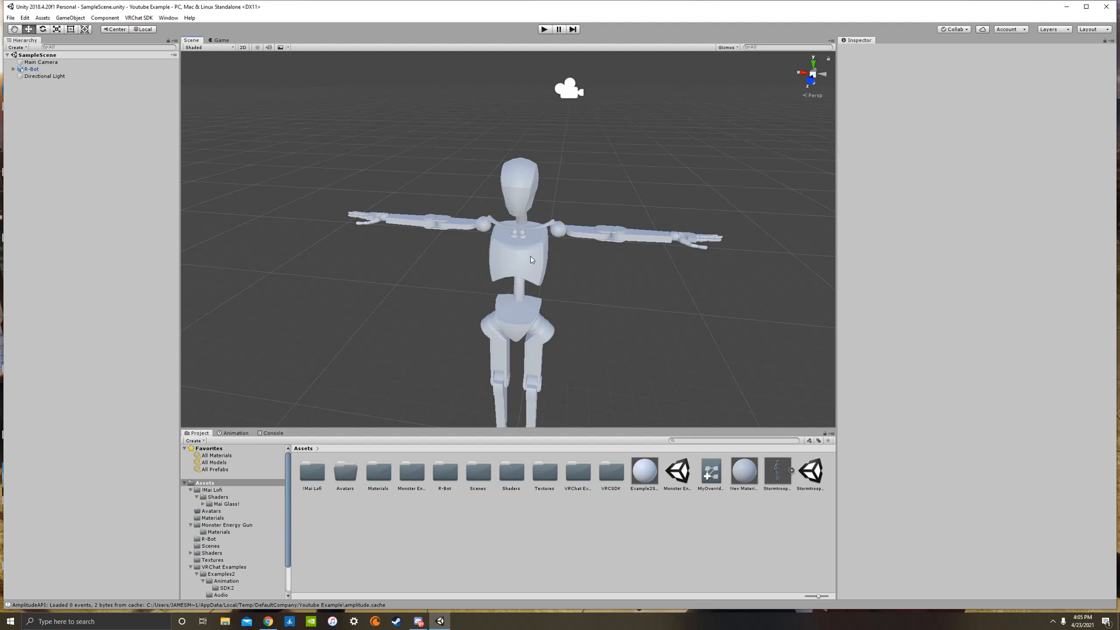
mouse_move(614, 314)
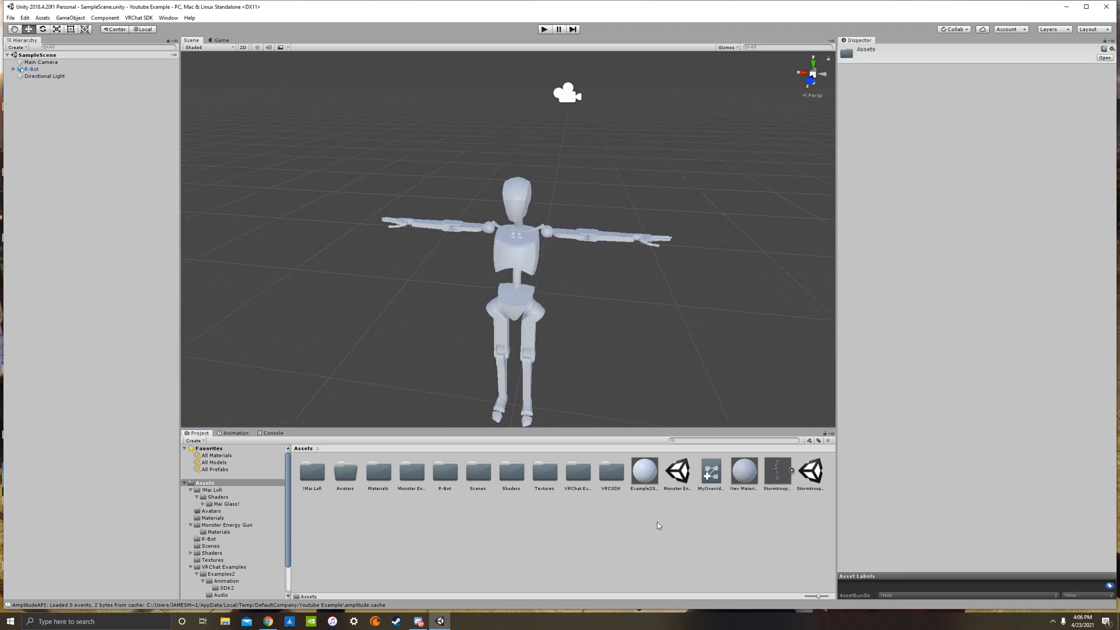
Step: Create a new Standard material in Assets and name it Youtubeshader
right_click(638, 518)
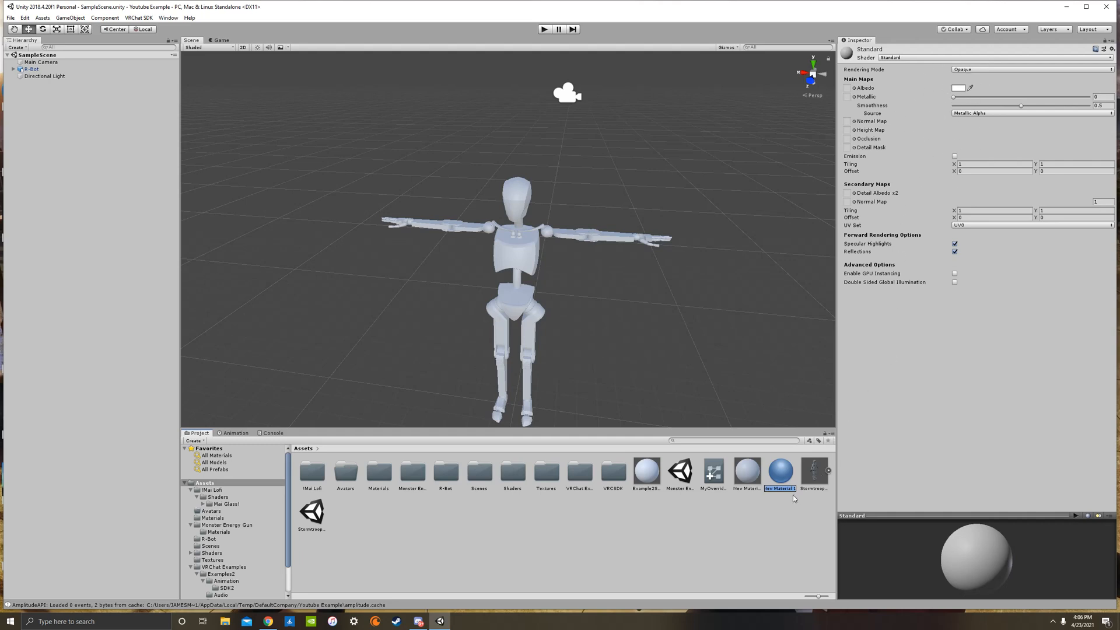
text(Yogu)
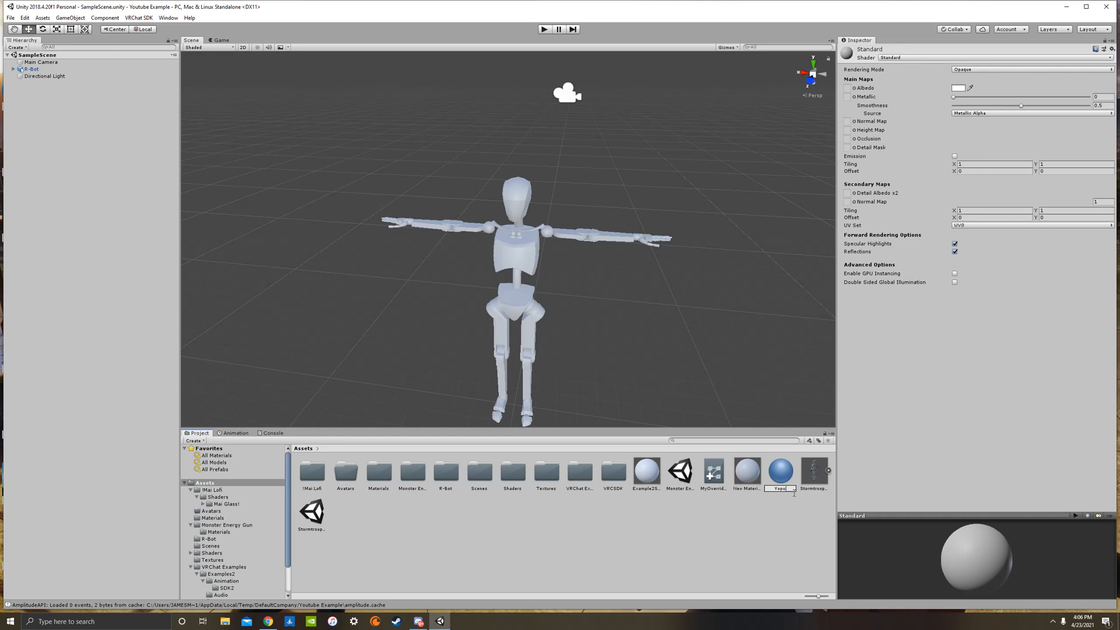
text(Youtubeshader)
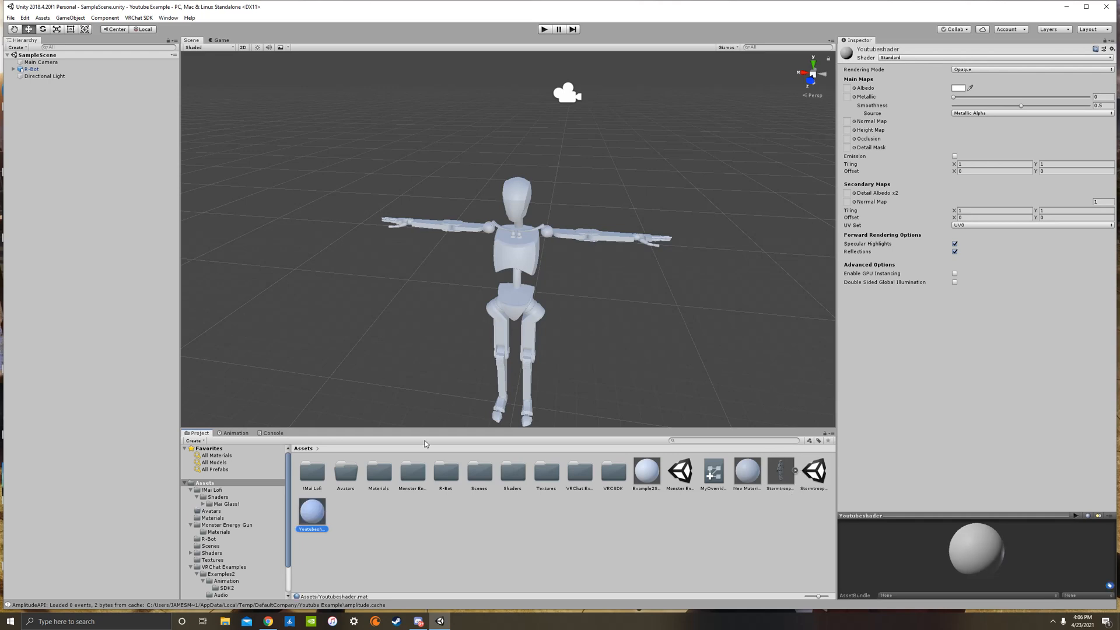
mouse_move(325, 518)
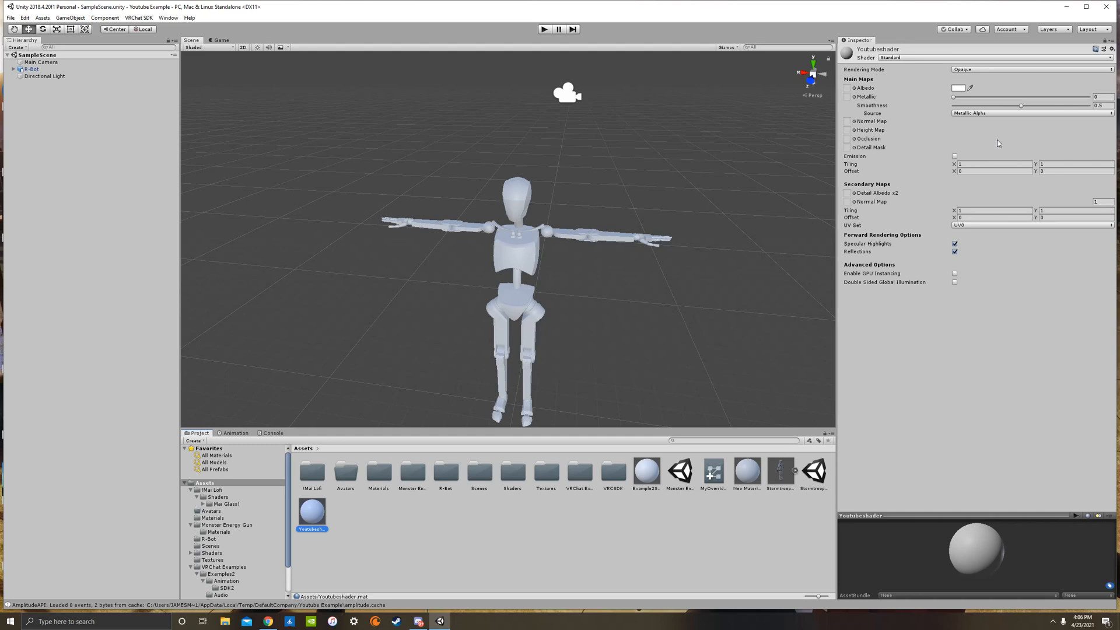
Step: Set the Youtubeshader albedo colour to red so the R-Bot robot turns red
click(957, 87)
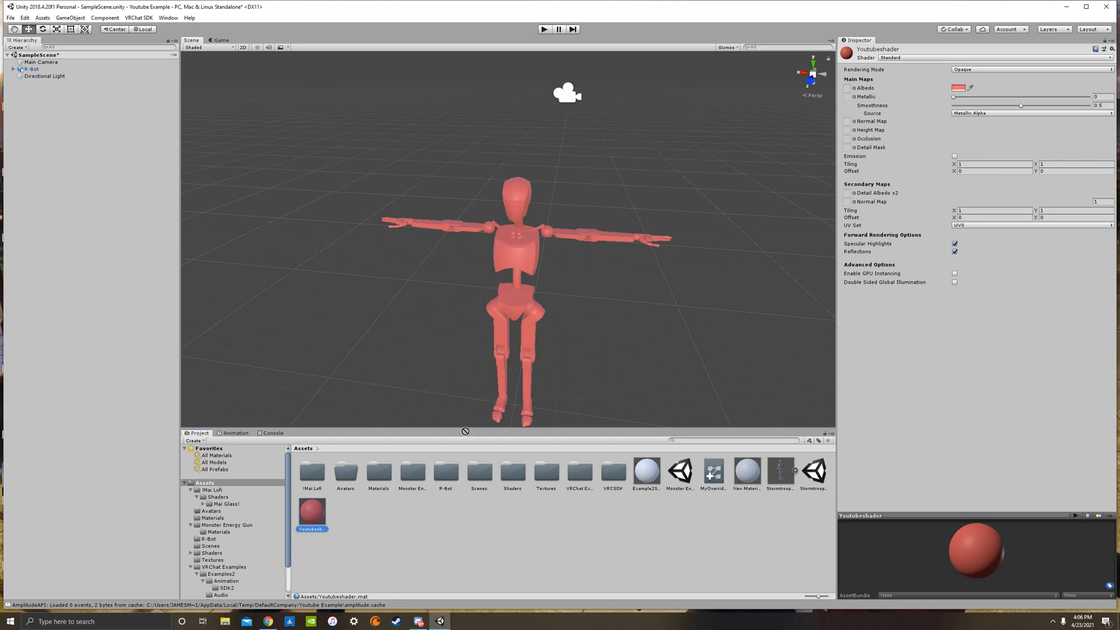
click(219, 531)
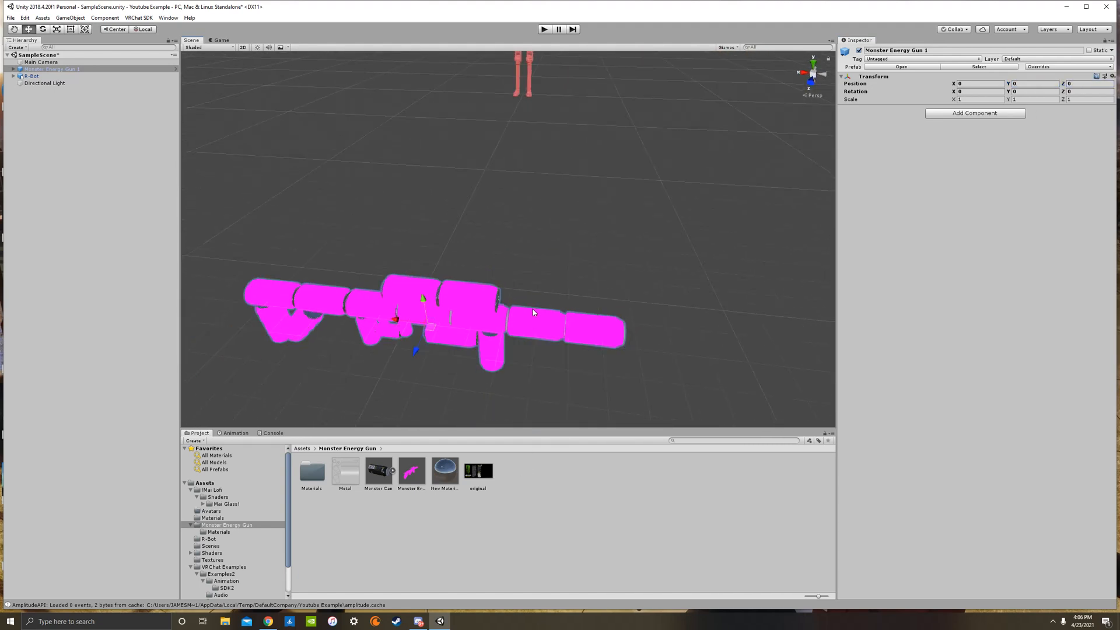
Step: Apply the Monster can texture to parts of the Monster Energy Gun model
click(477, 470)
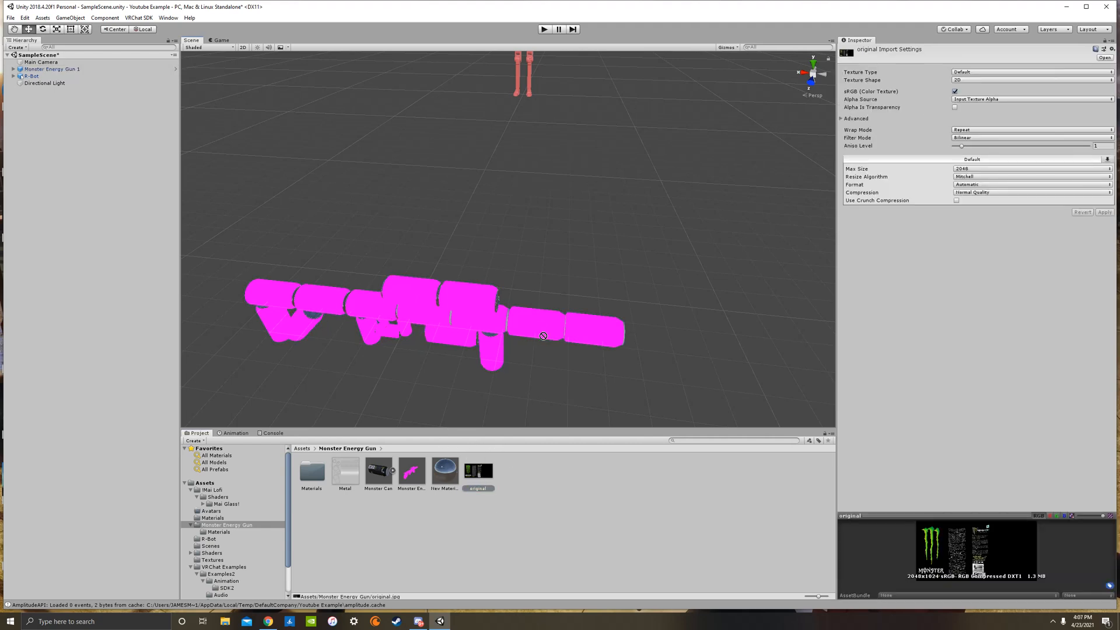
click(51, 69)
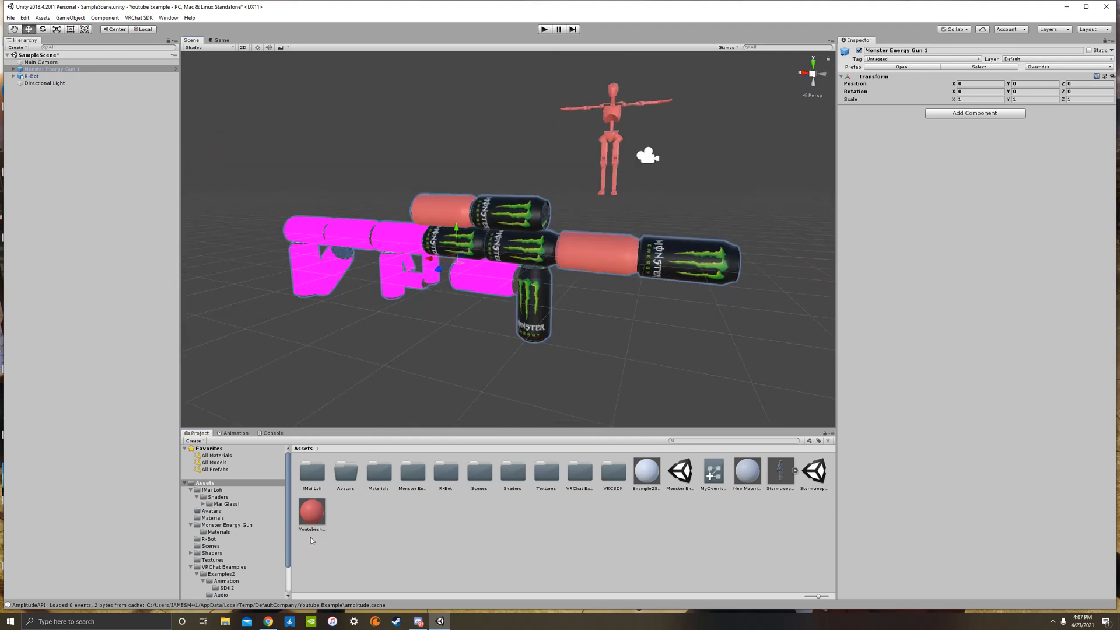
Step: Place the StormtrooperFO model in the scene and create another new material
click(311, 511)
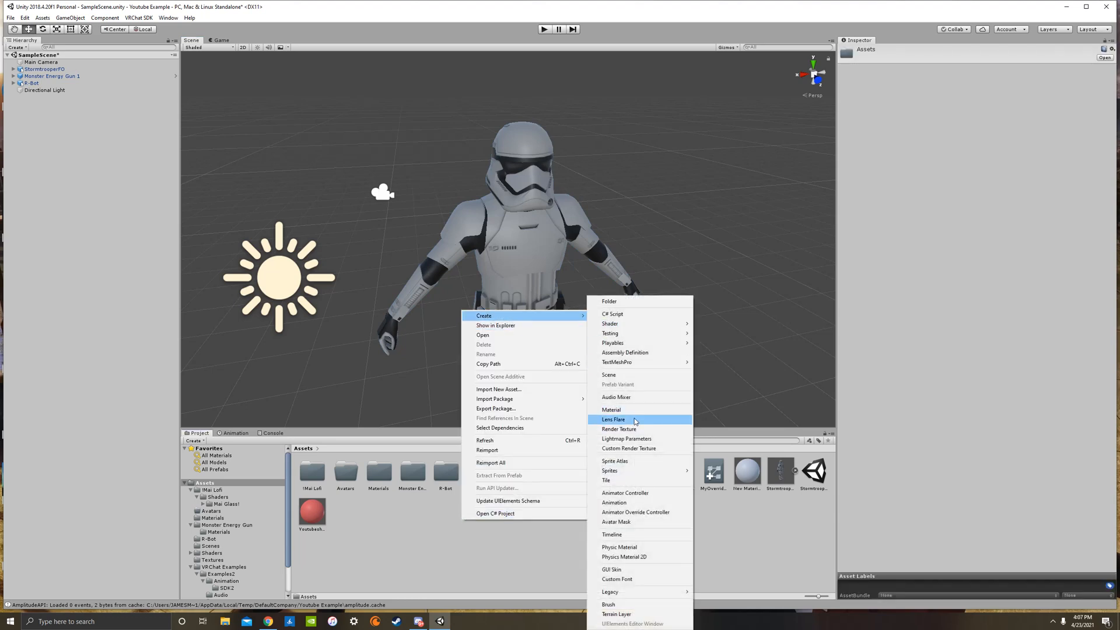
click(611, 409)
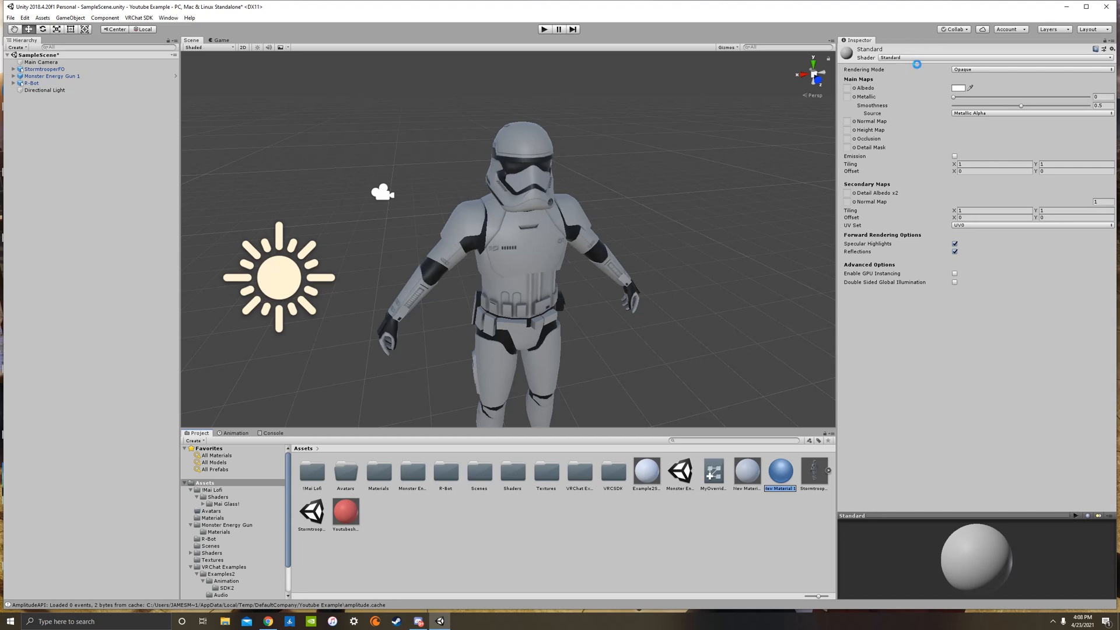
Step: Switch New Material 1 to the Custom MetallicFX shader for chrome stormtrooper armour
click(888, 57)
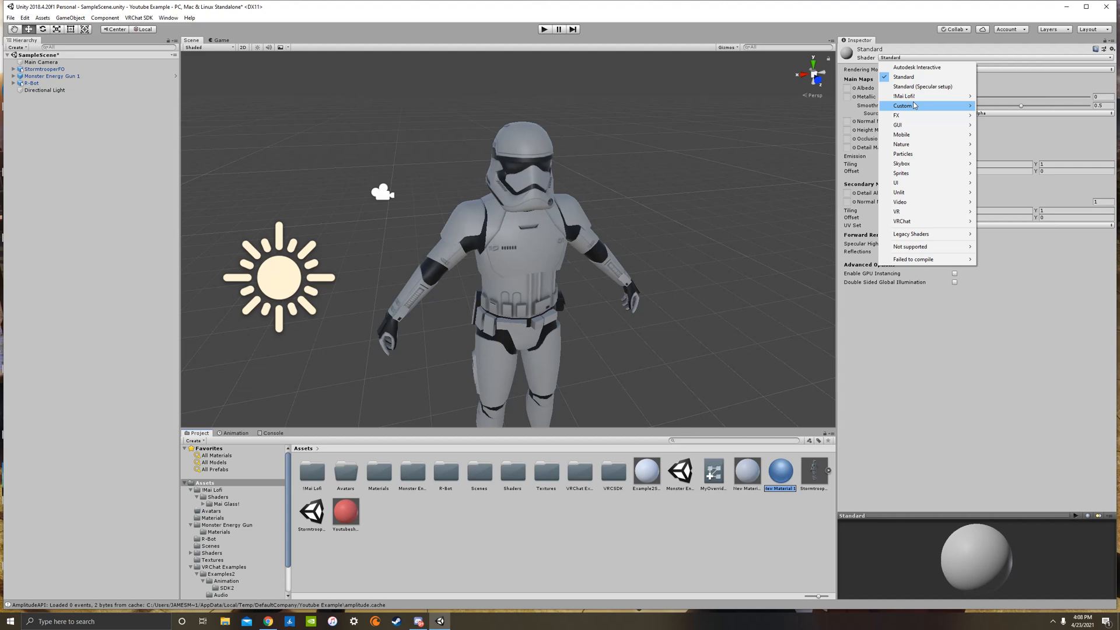
mouse_move(903, 105)
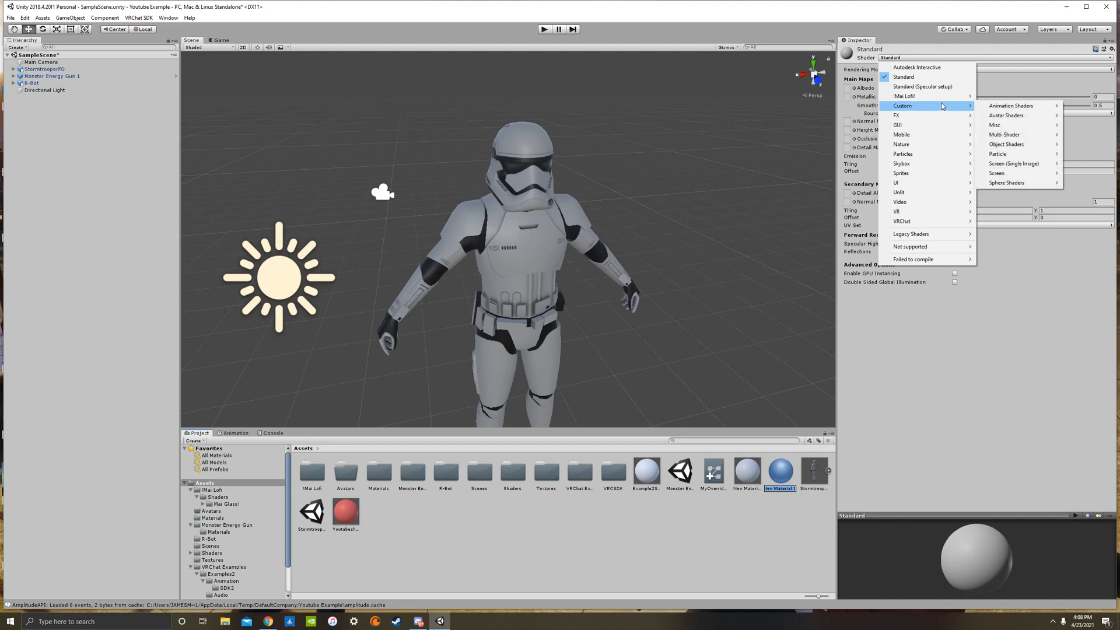
mouse_move(1003, 134)
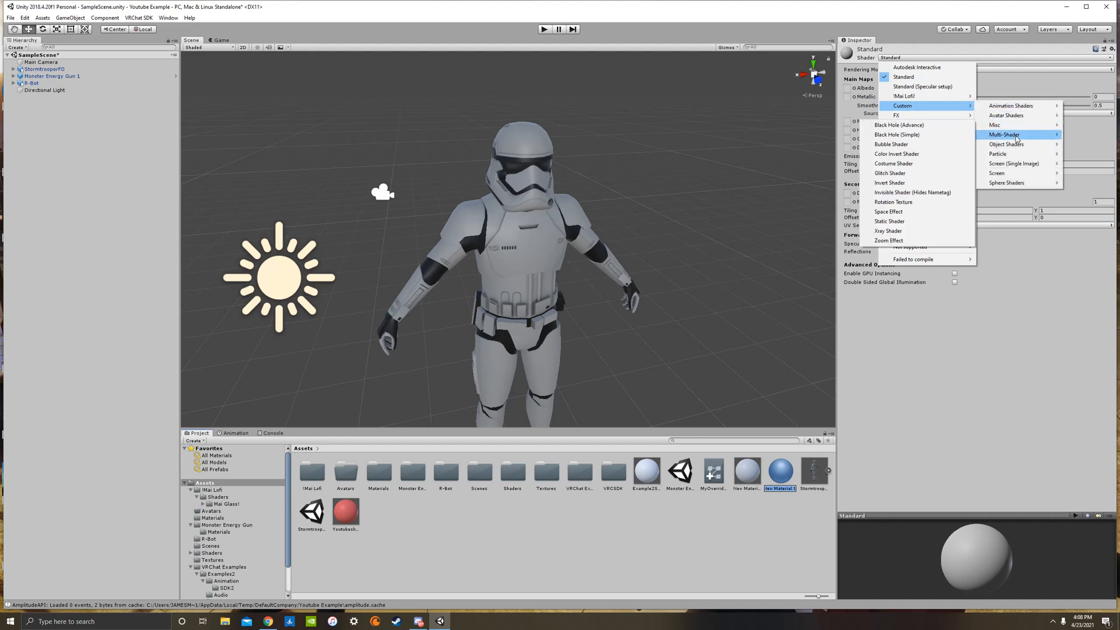
mouse_move(1007, 144)
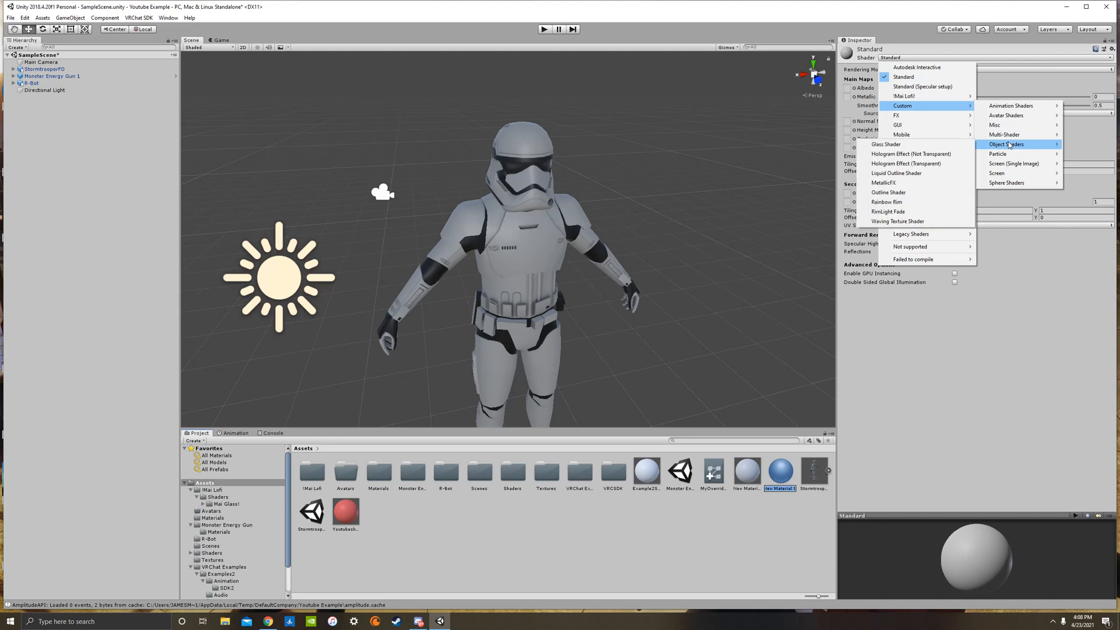
click(884, 182)
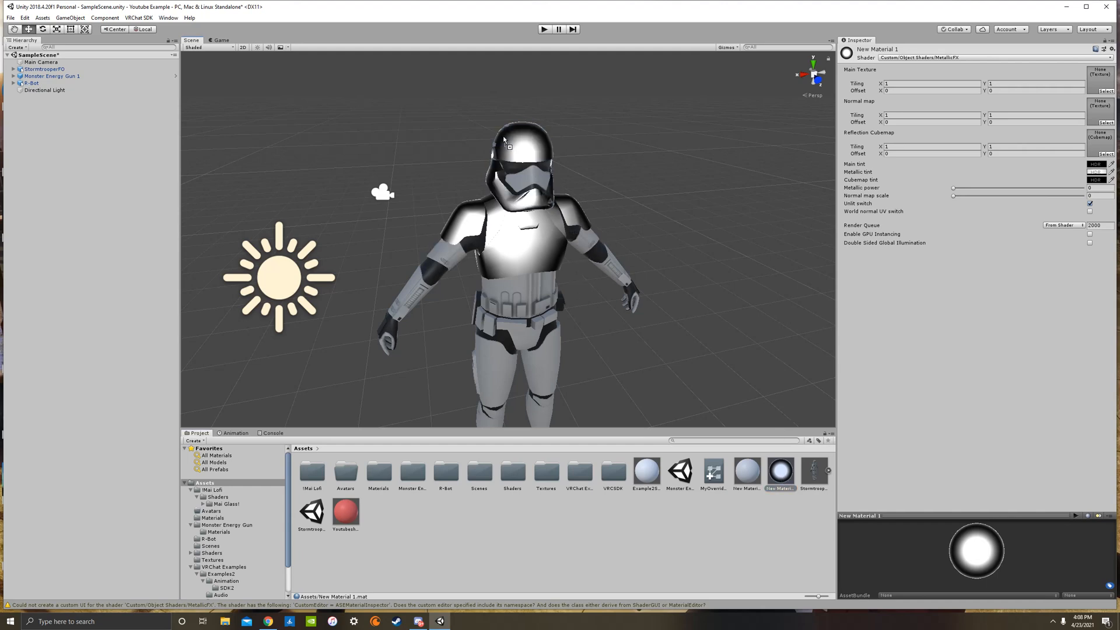
mouse_move(939, 200)
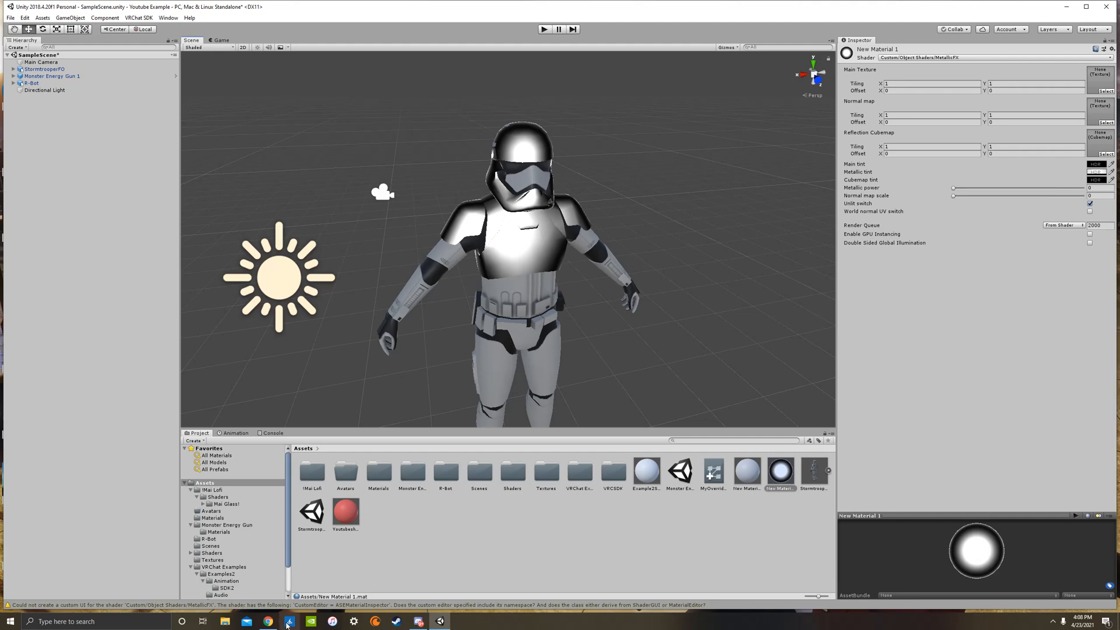
click(268, 620)
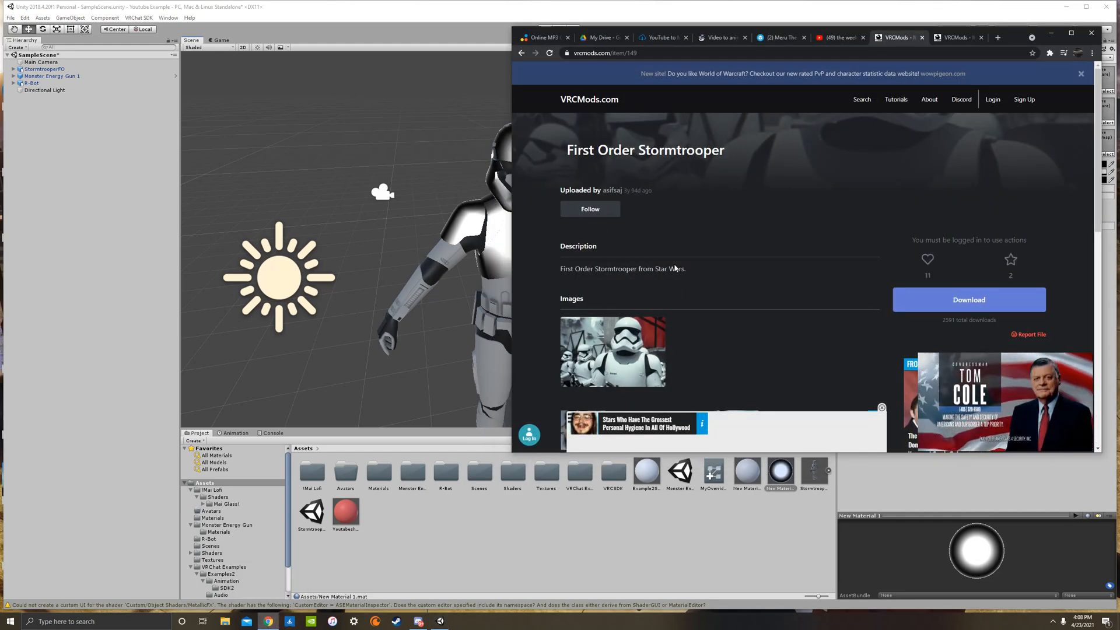
mouse_move(949, 64)
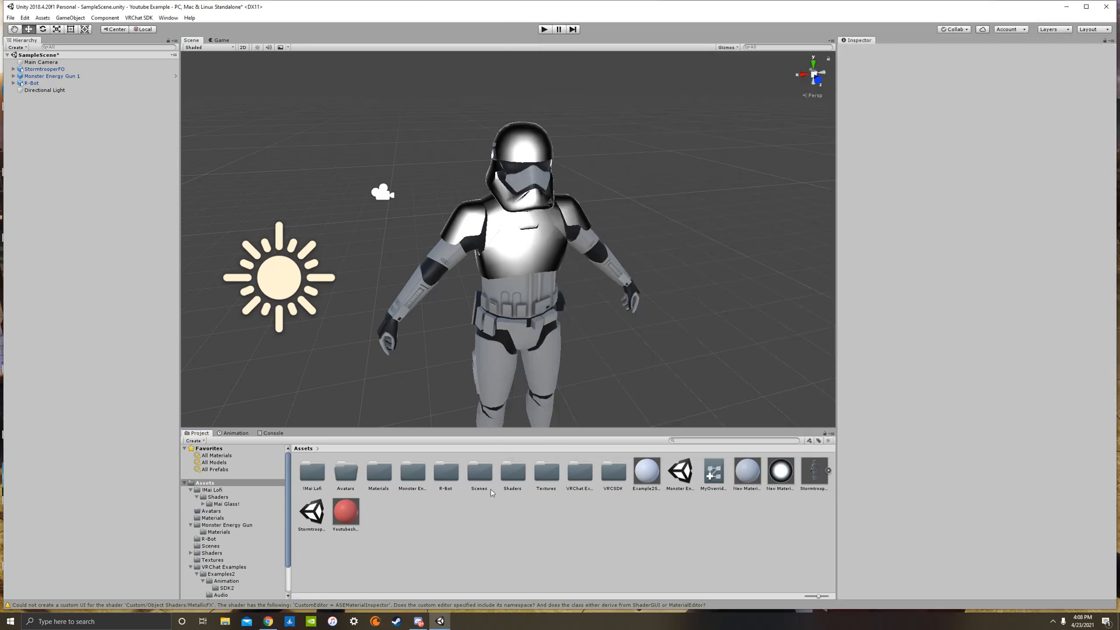
Step: Set New Material 1's metallic tint to purple after trying red and gold
click(779, 475)
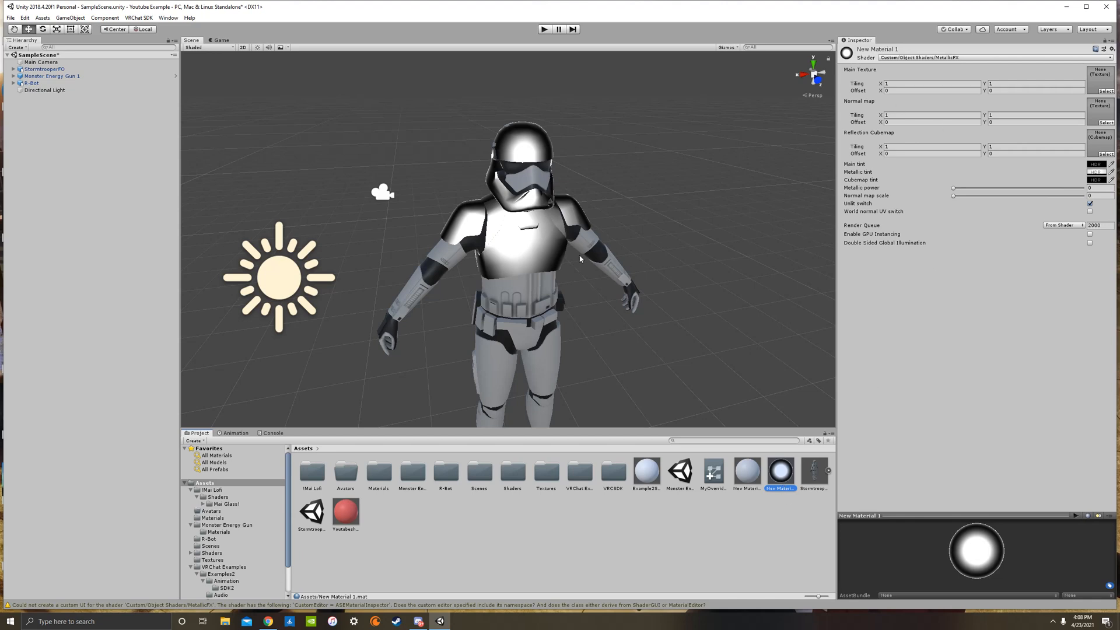
mouse_move(871, 171)
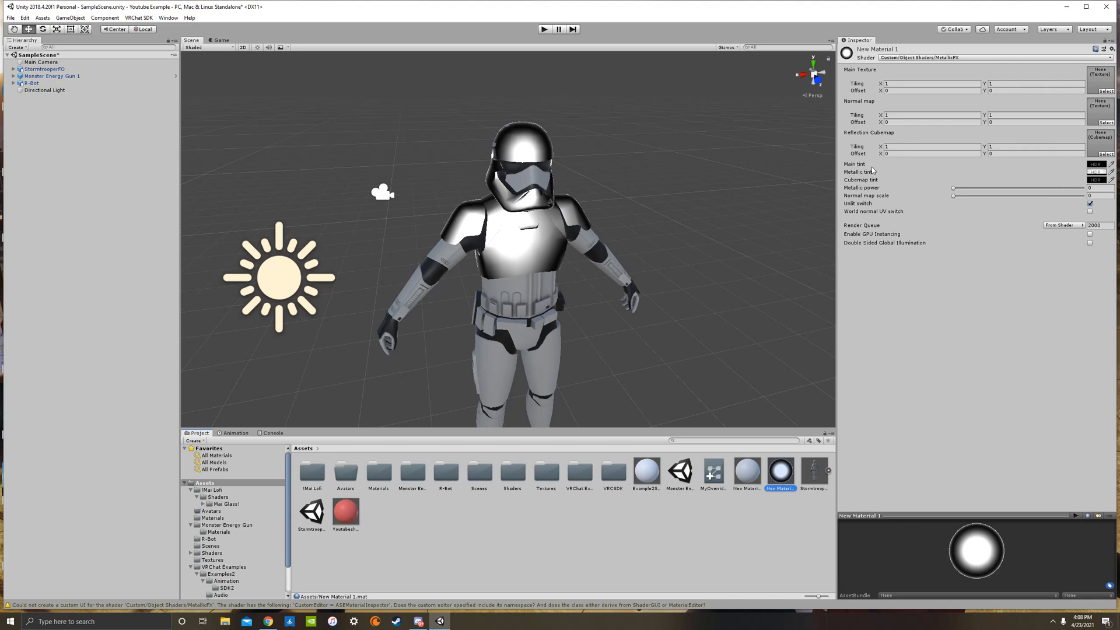
click(1095, 171)
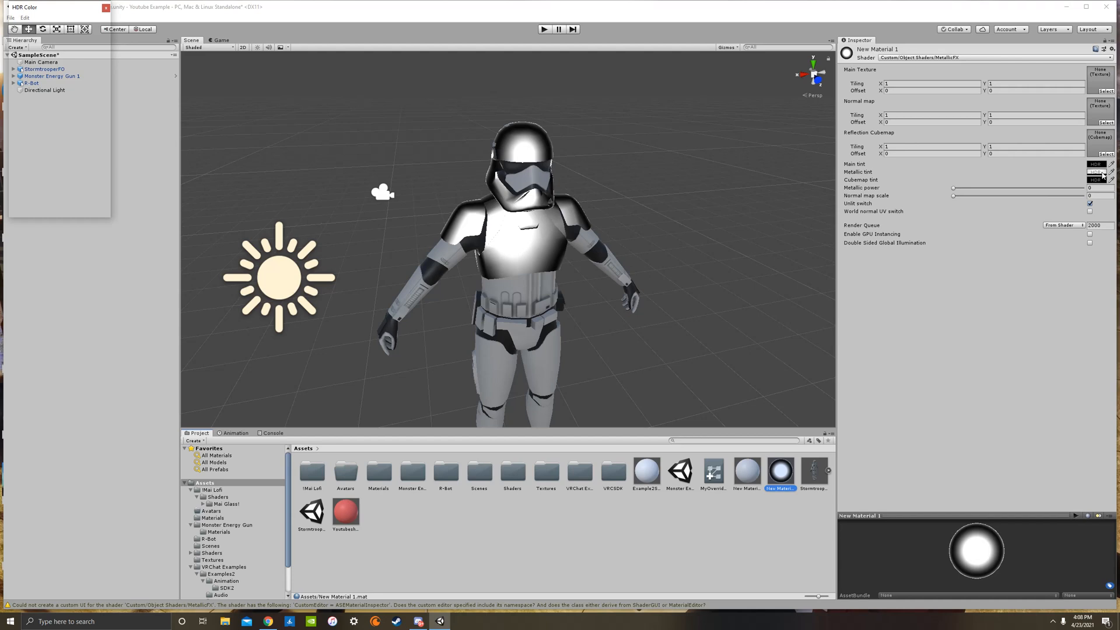
click(62, 77)
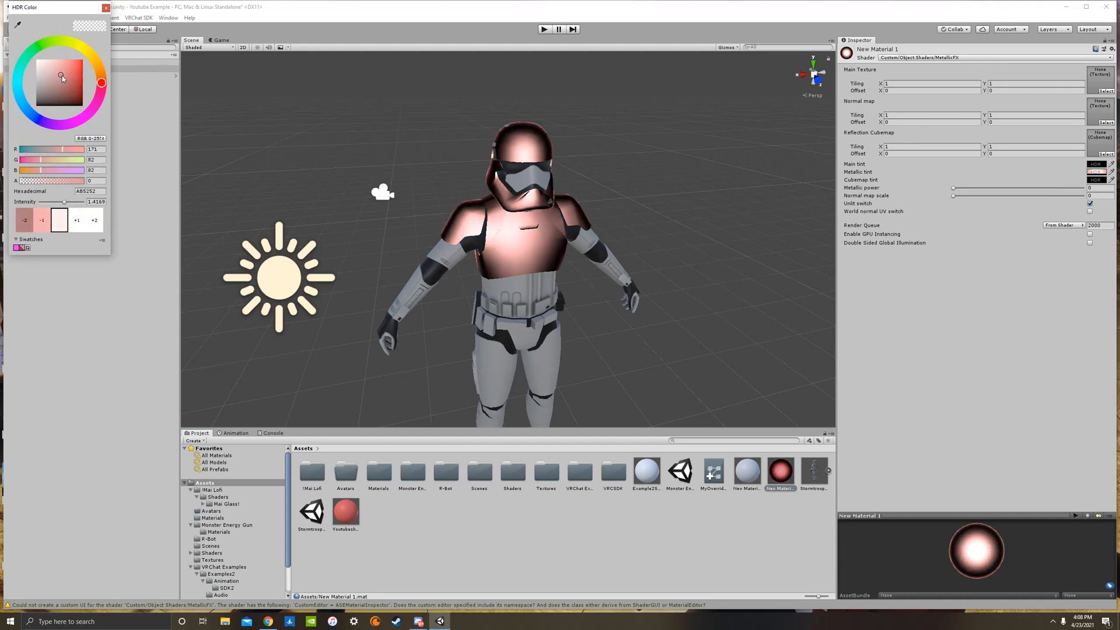
click(92, 58)
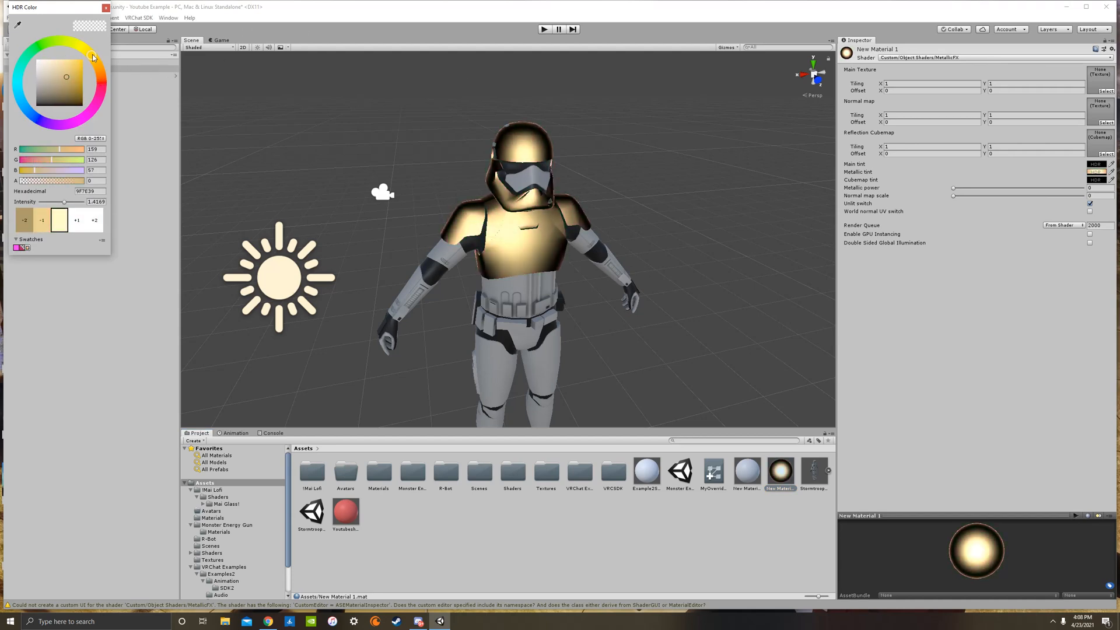
click(41, 120)
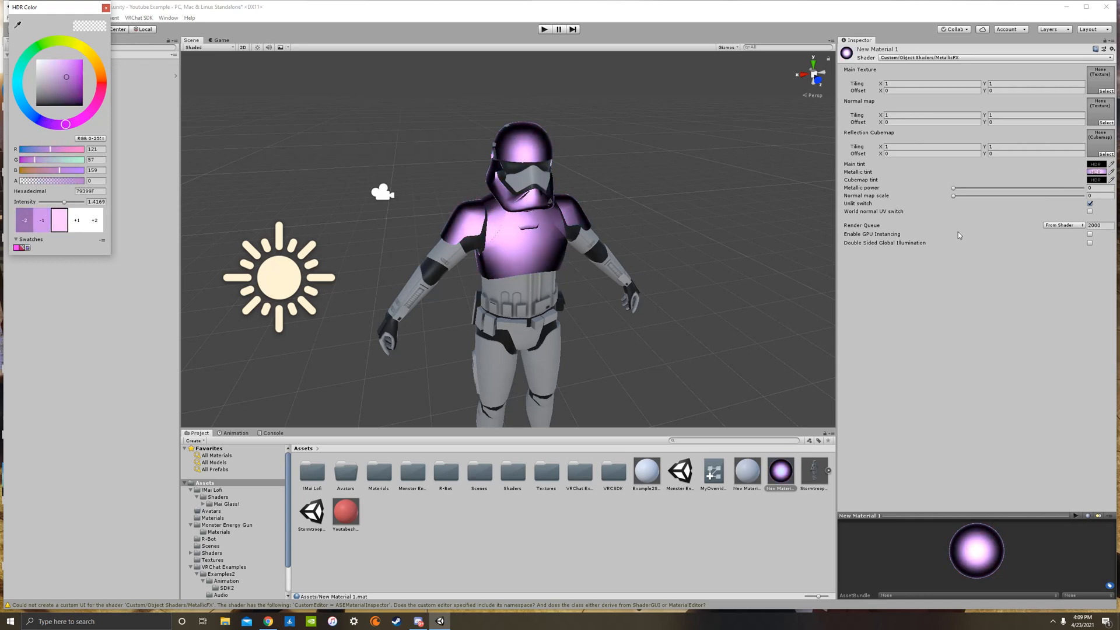
click(105, 7)
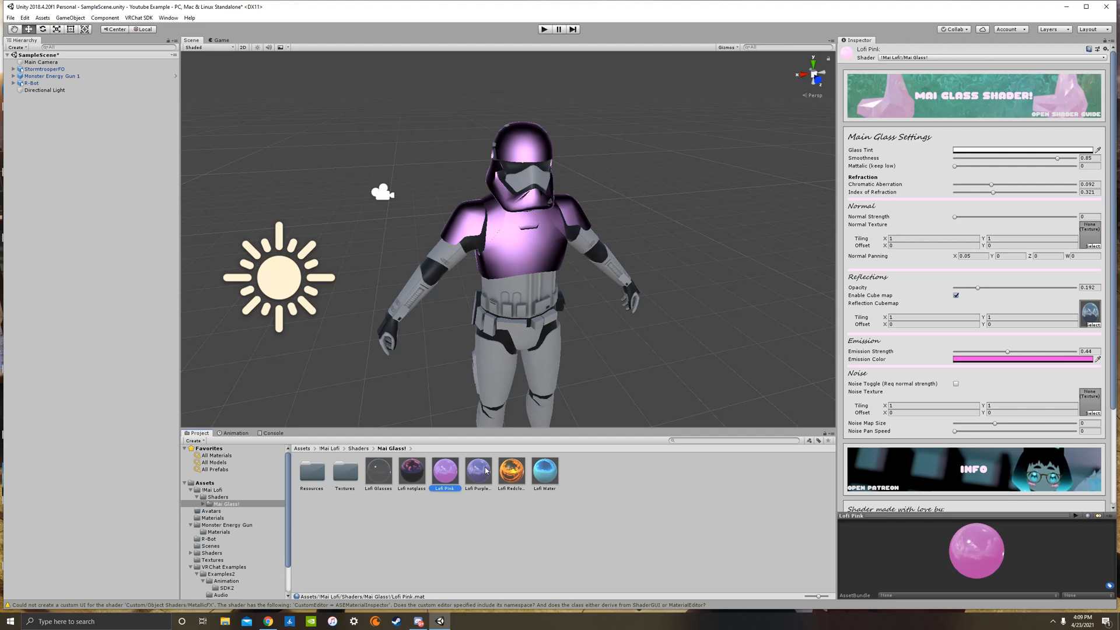
Step: Apply Lofi Water glass to the chest plate, preview in Play mode, and tune Normal Strength
click(545, 470)
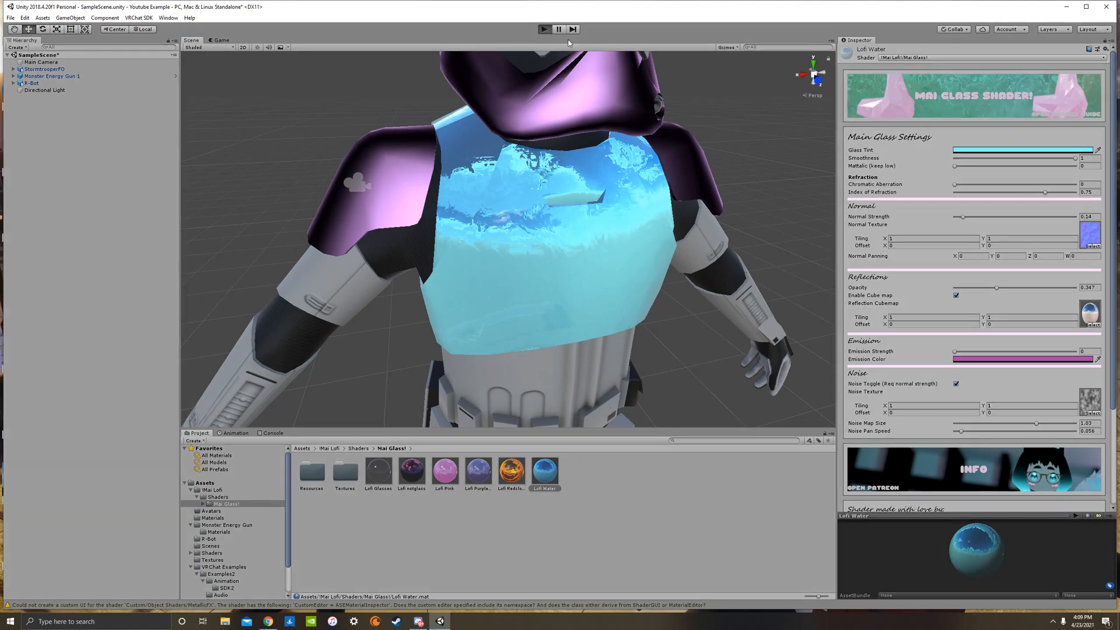
click(543, 29)
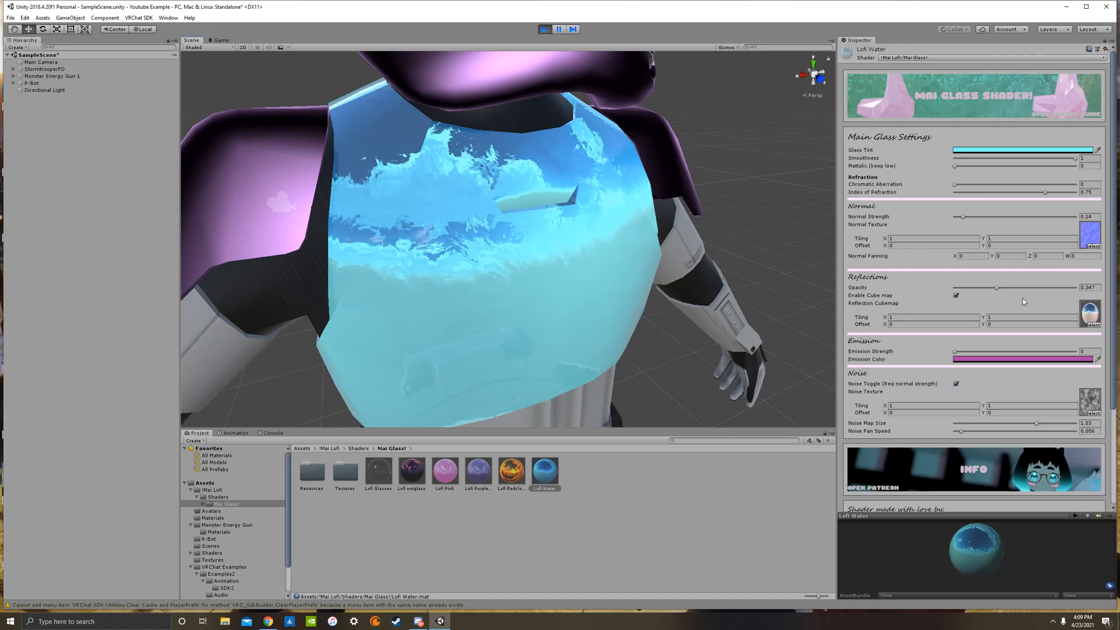
drag(962, 216, 1054, 217)
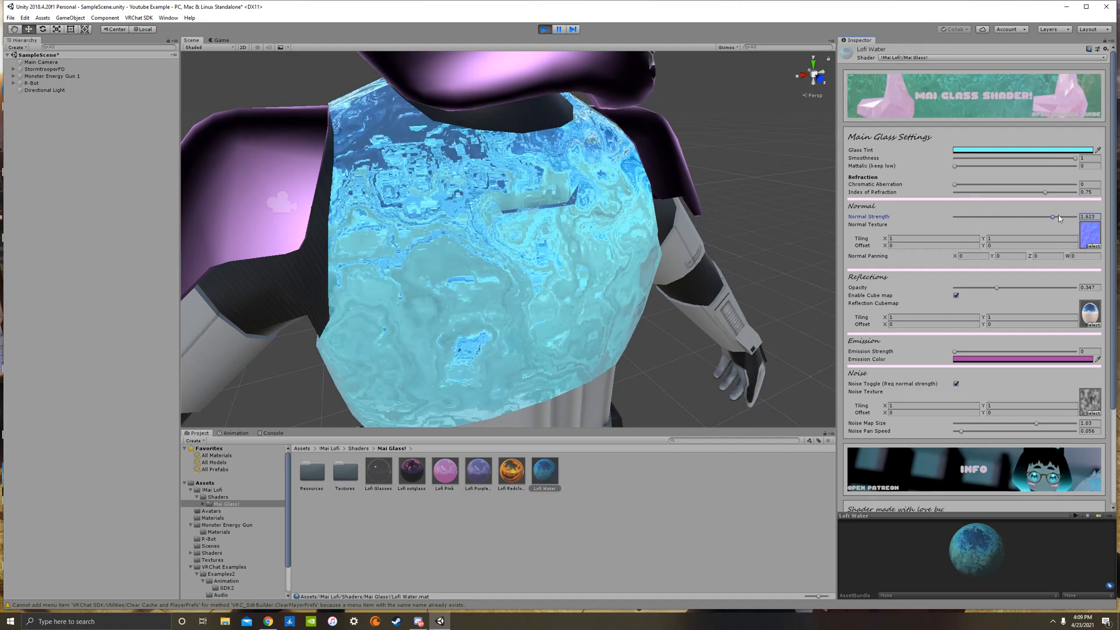
drag(1052, 217, 963, 217)
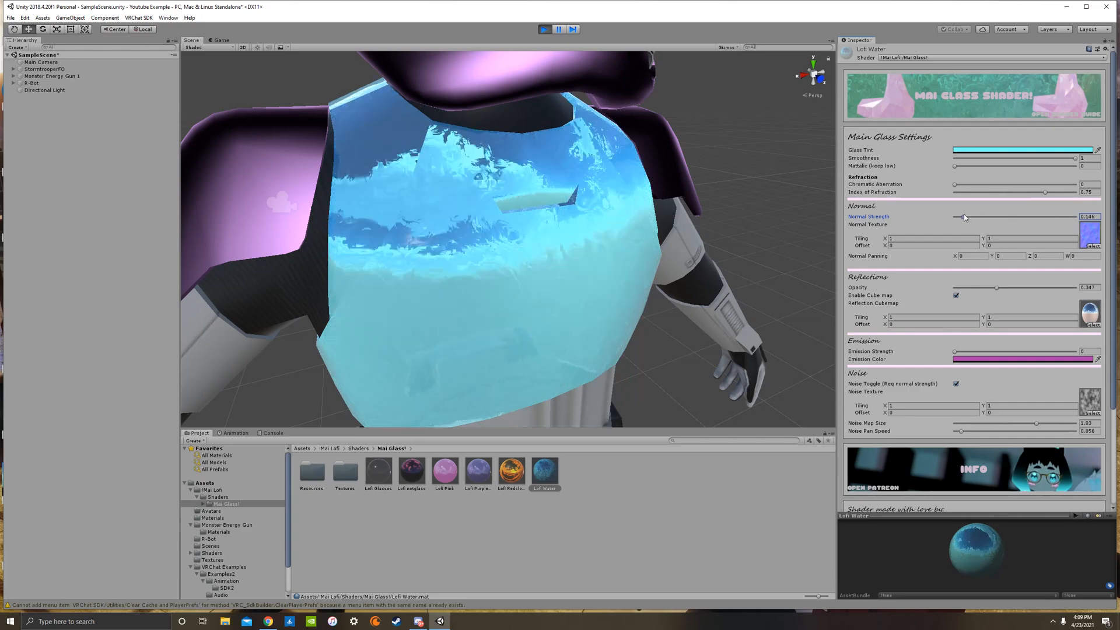
drag(963, 216, 967, 217)
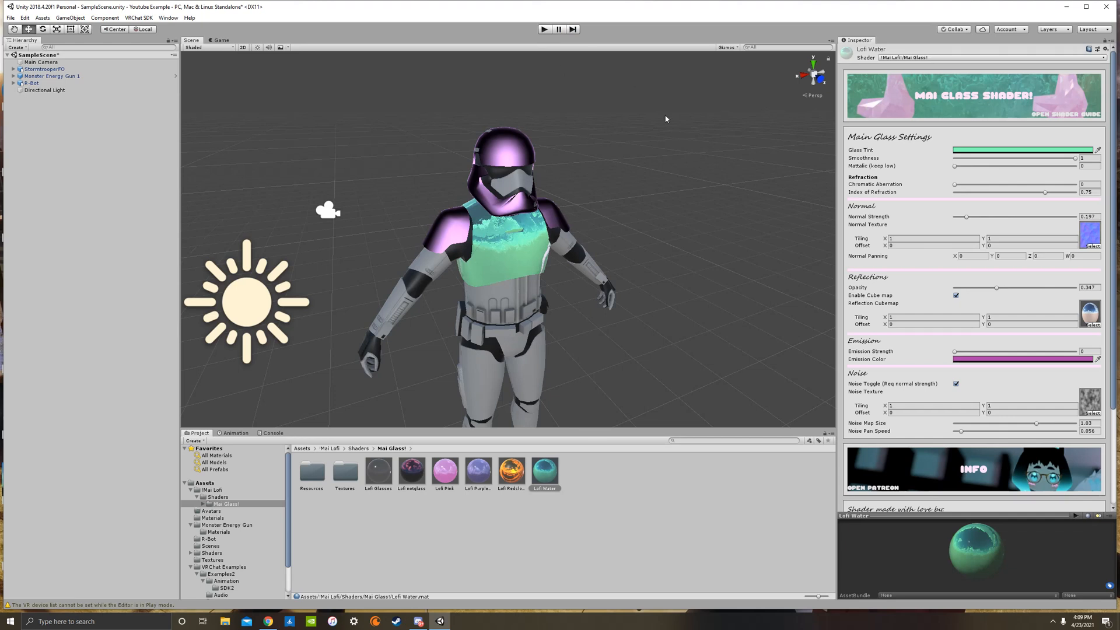
Step: Return to the top-level Assets folder and select New Material 1
click(204, 483)
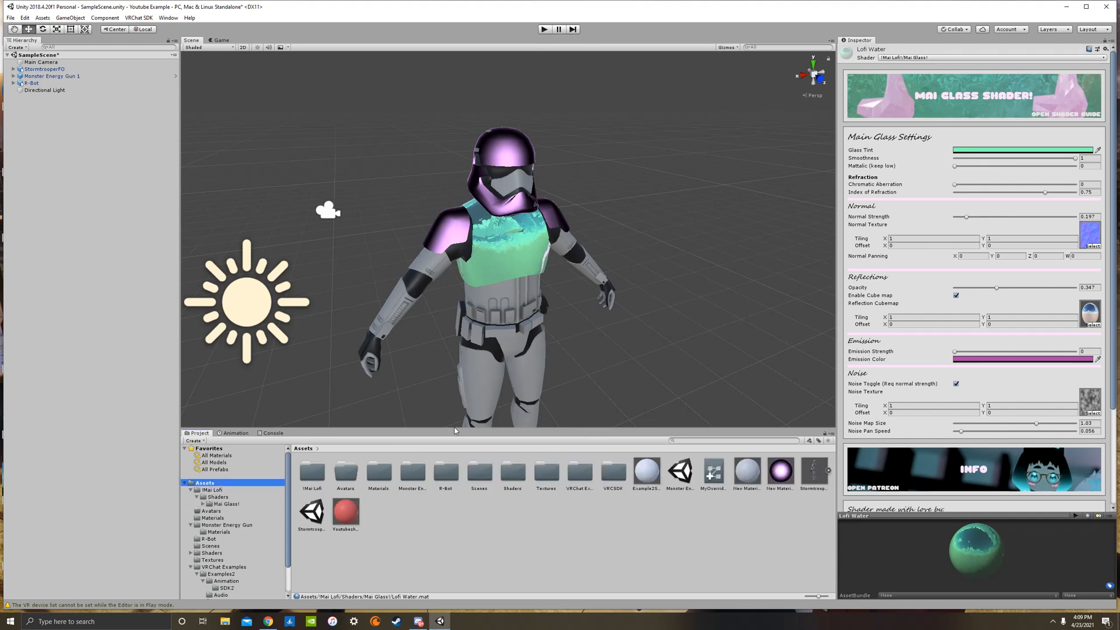
click(779, 472)
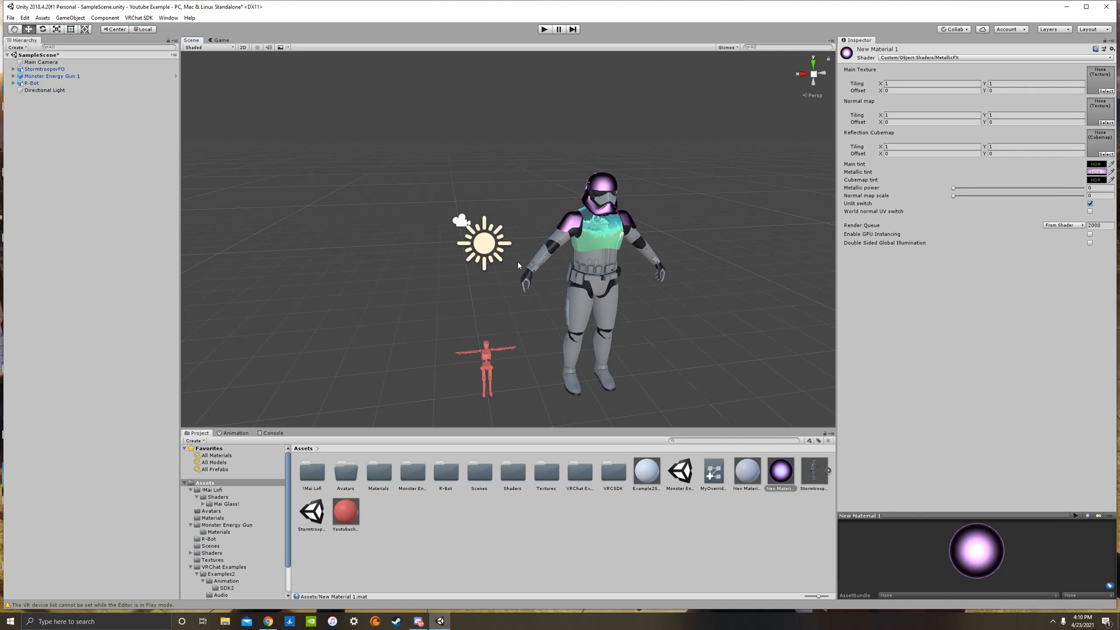
mouse_move(385, 144)
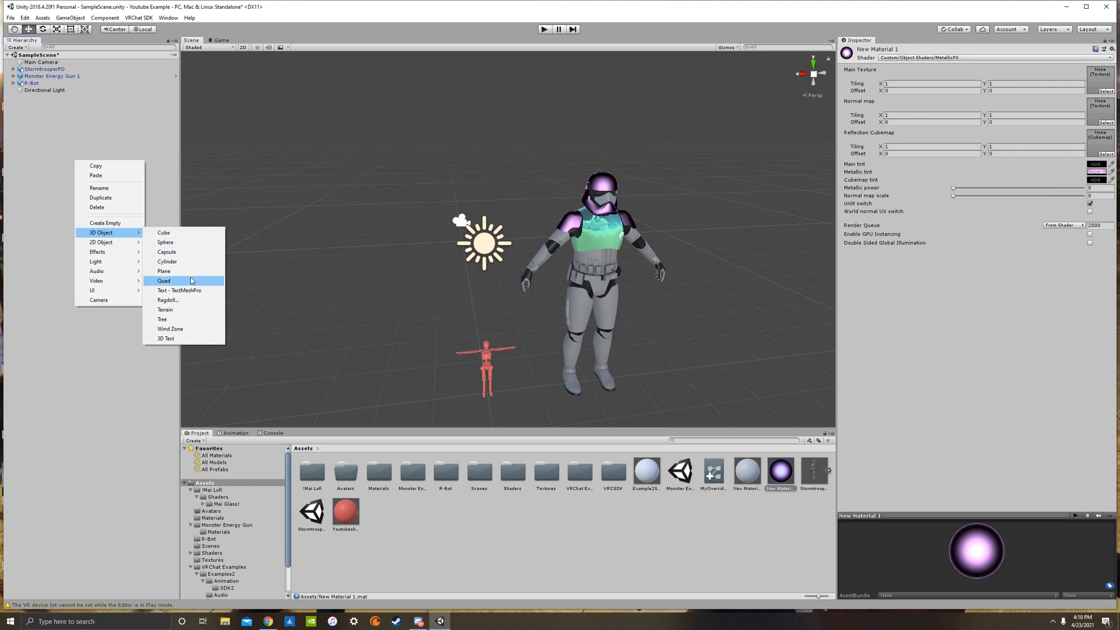
Step: Add a 3D Sphere to the scene and set its scale to 20
click(165, 242)
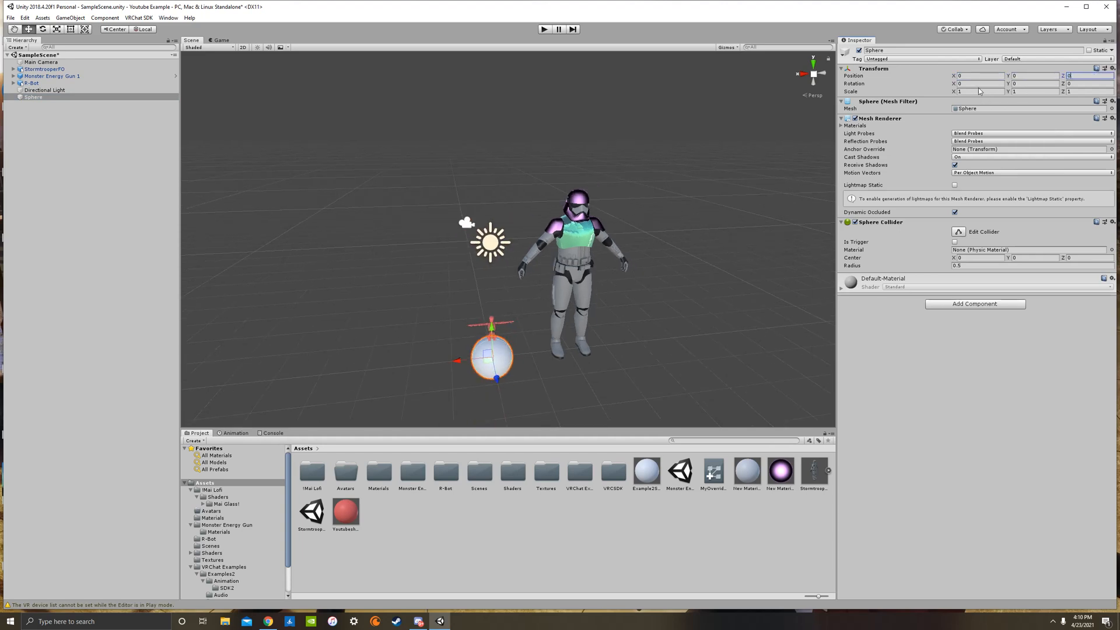
text(20)
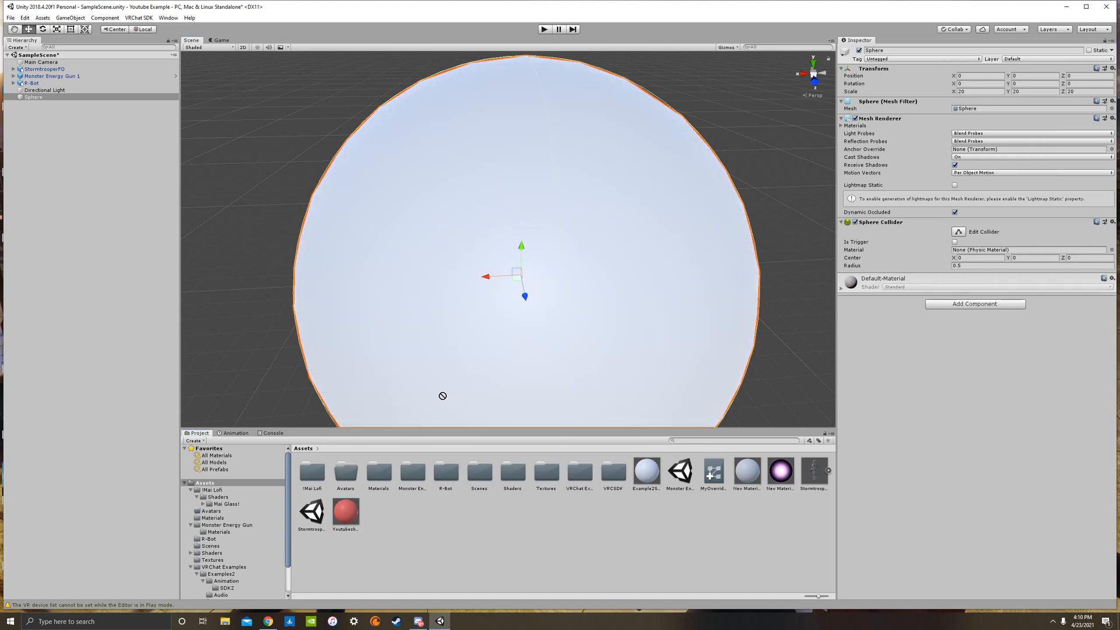
mouse_move(671, 507)
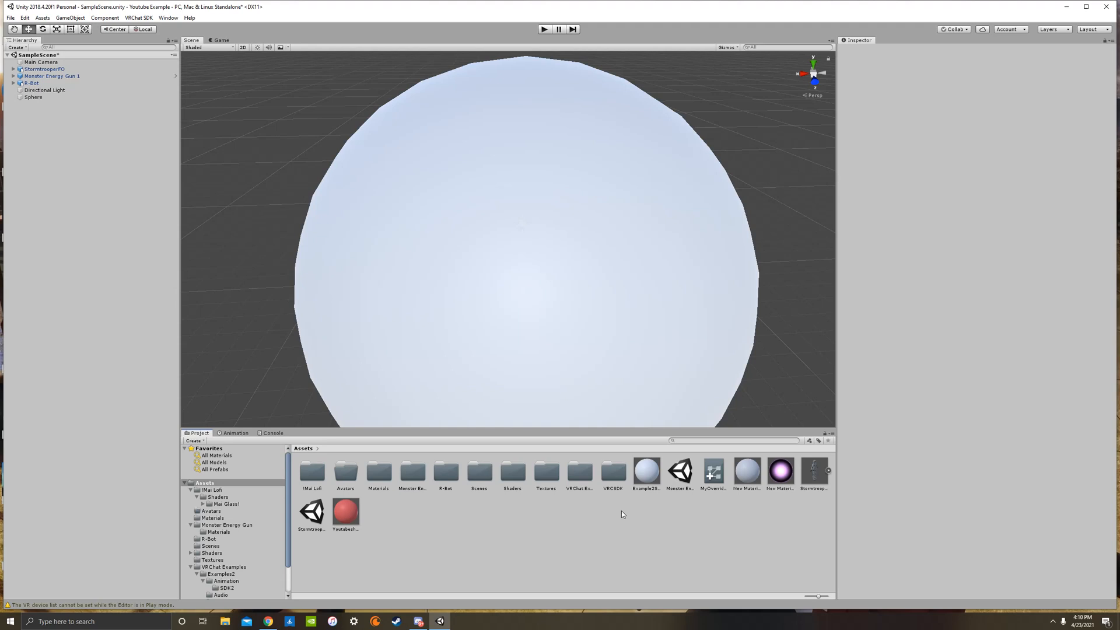
Step: Create New Material 2 with the Screen Generators shader, preview on the sphere, then select the Sphere
right_click(621, 514)
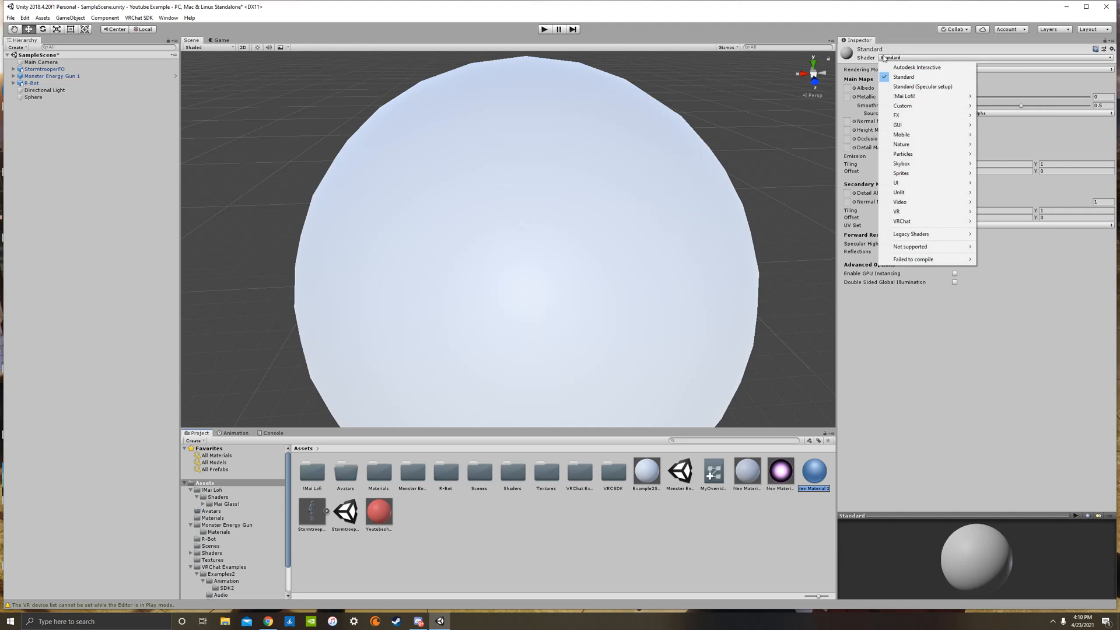
mouse_move(921, 105)
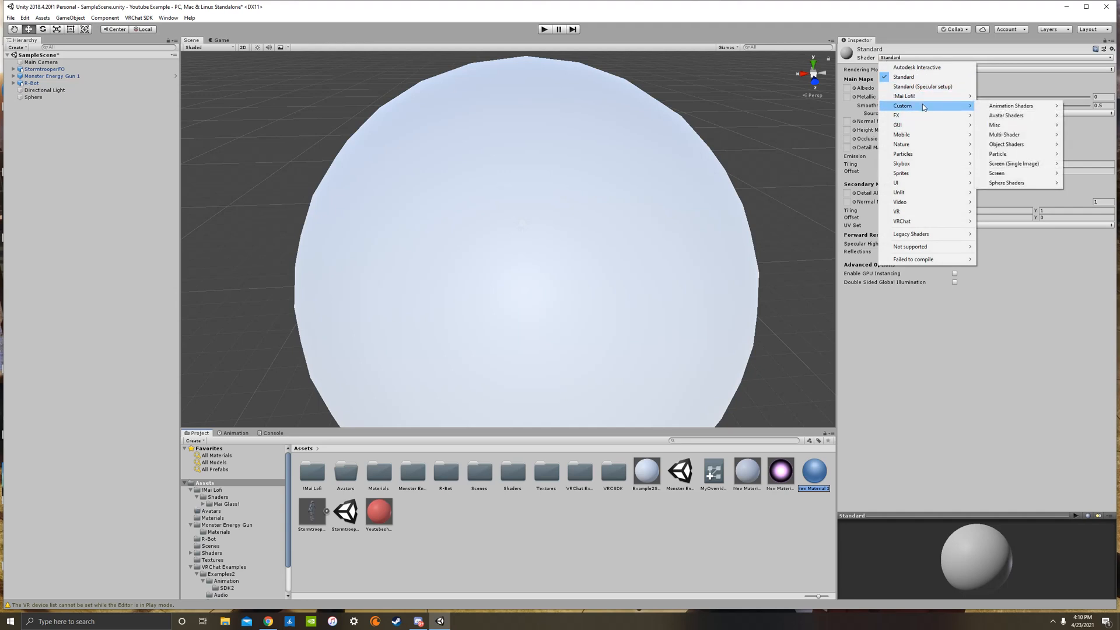
mouse_move(1012, 163)
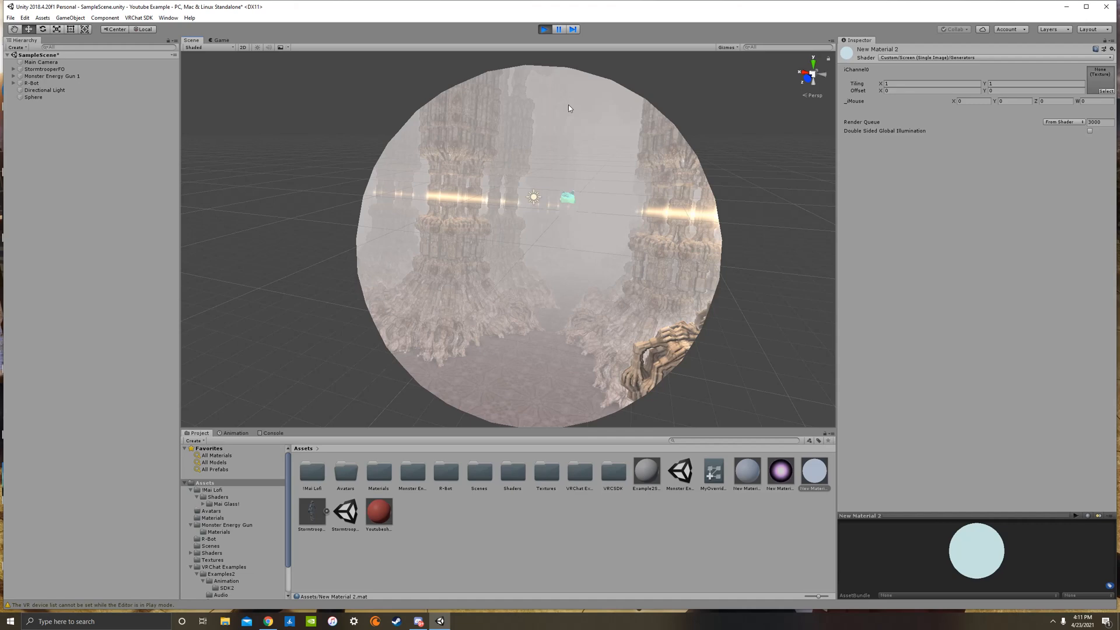
click(544, 29)
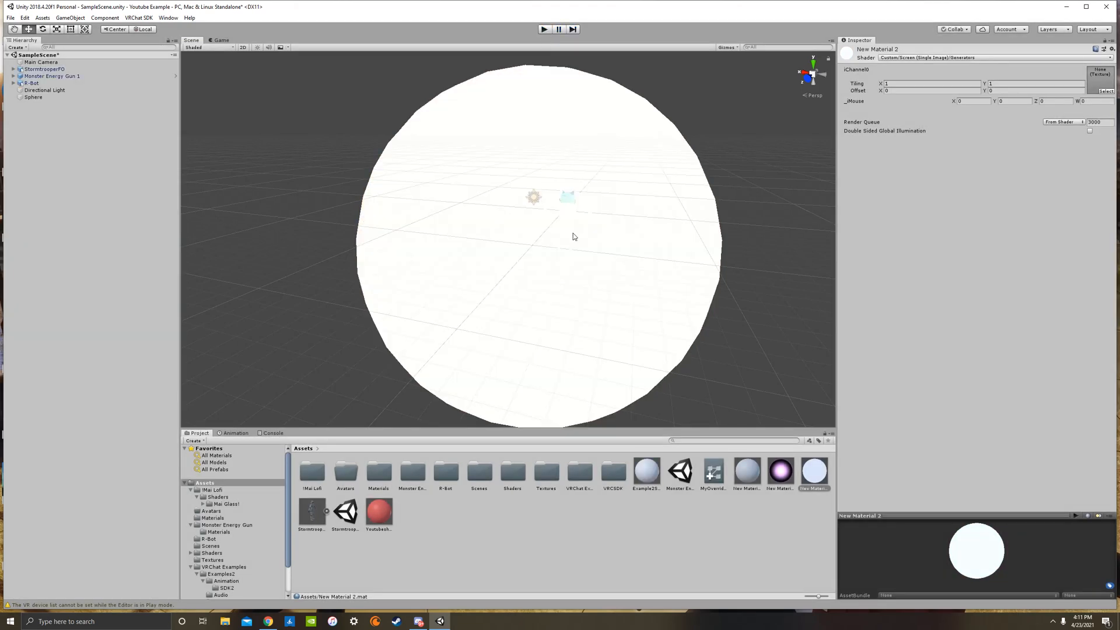
click(33, 97)
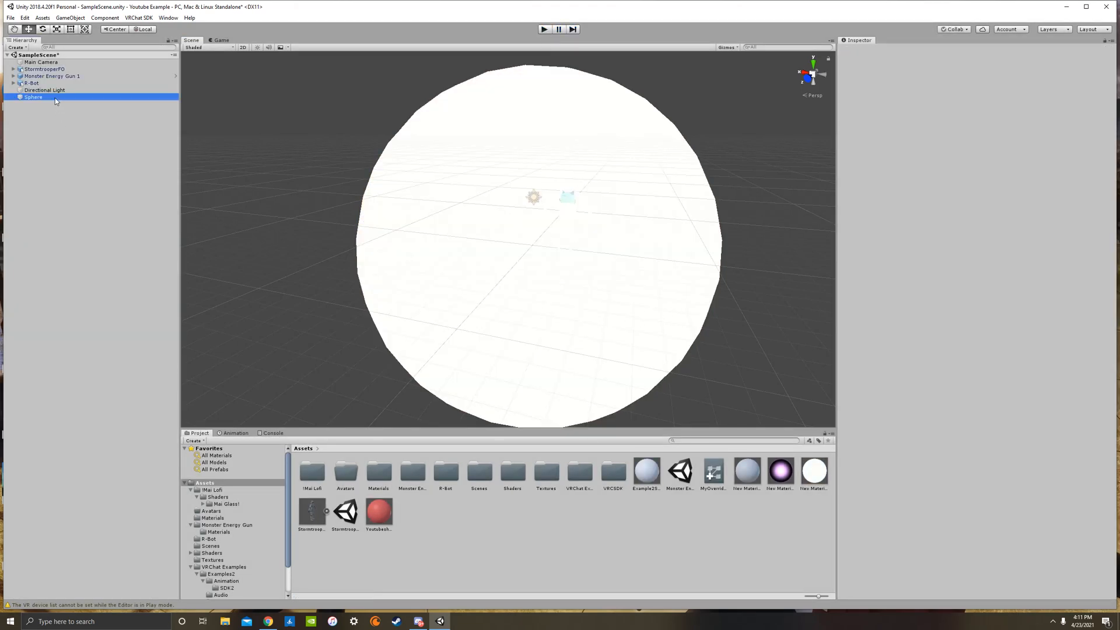